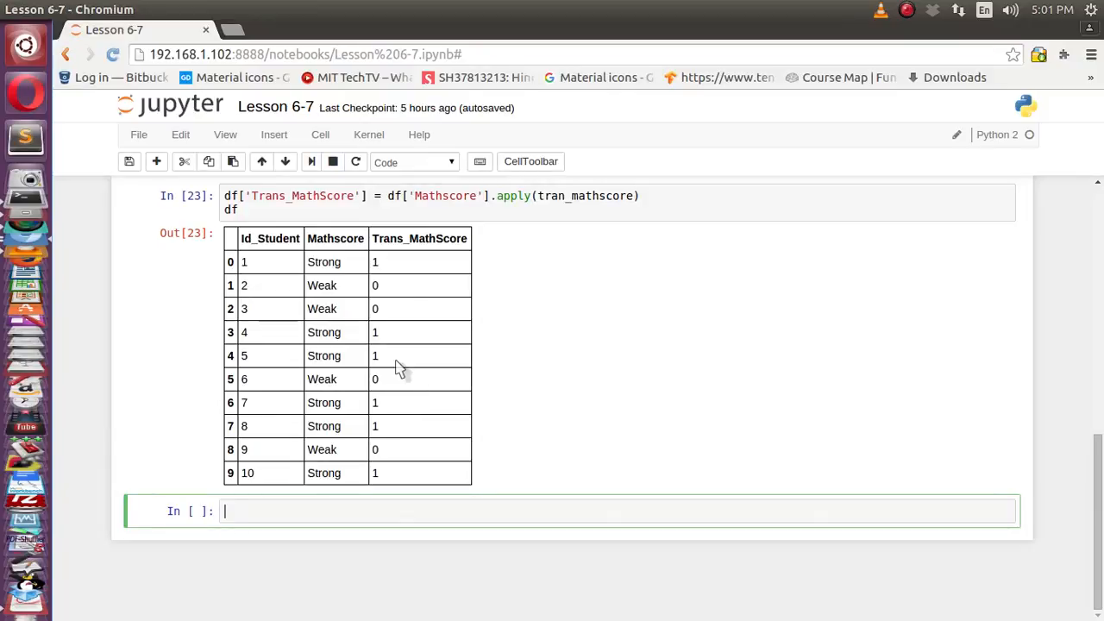
mouse_move(380, 286)
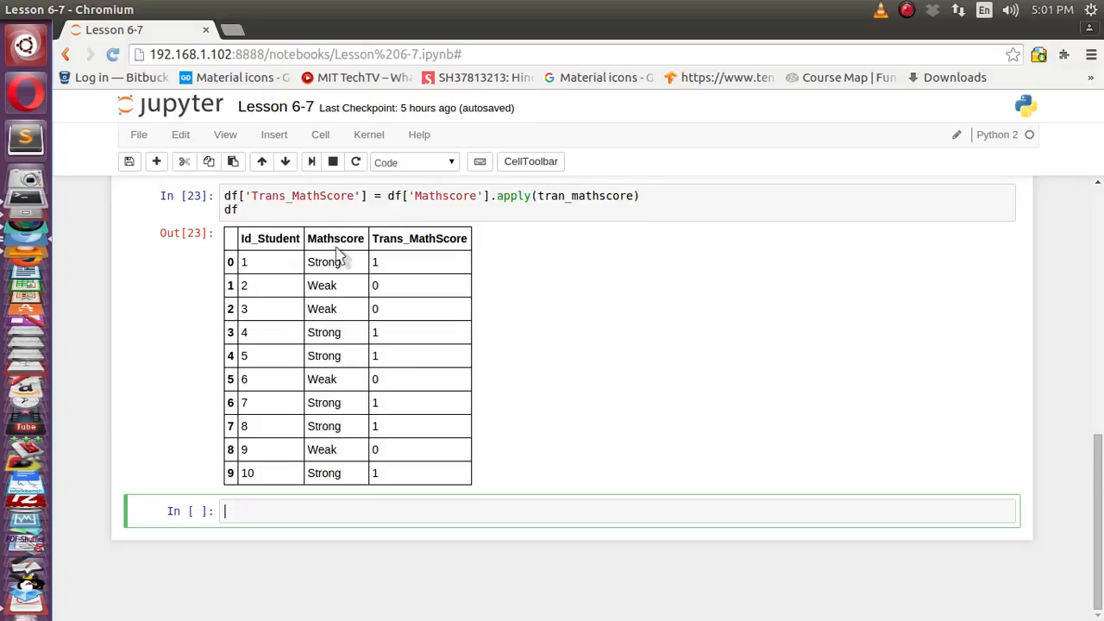
mouse_move(345, 286)
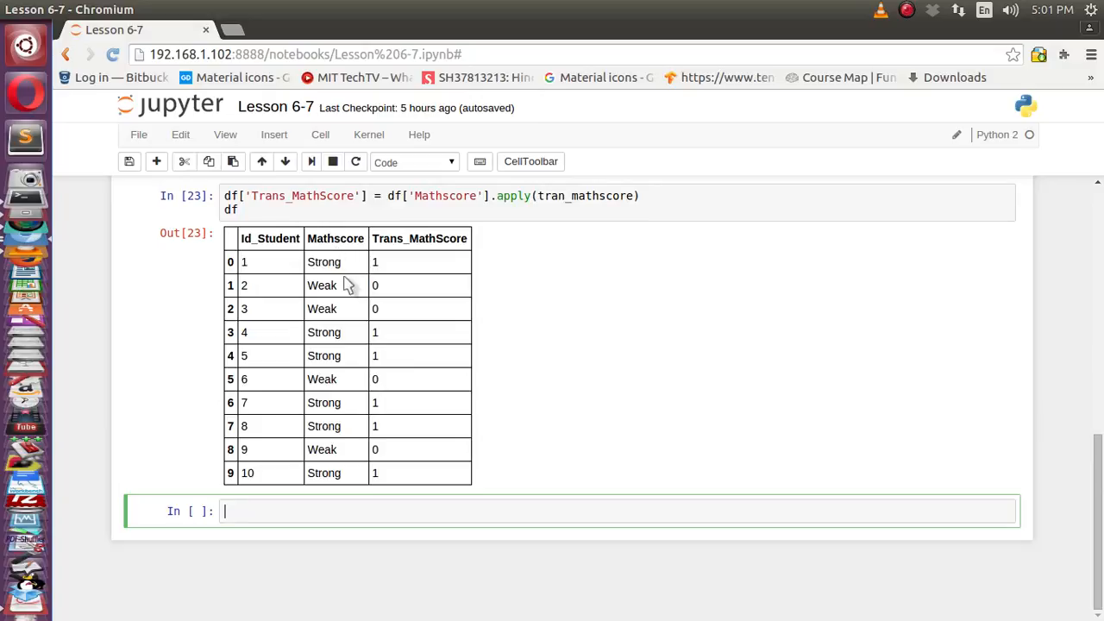
mouse_move(404, 286)
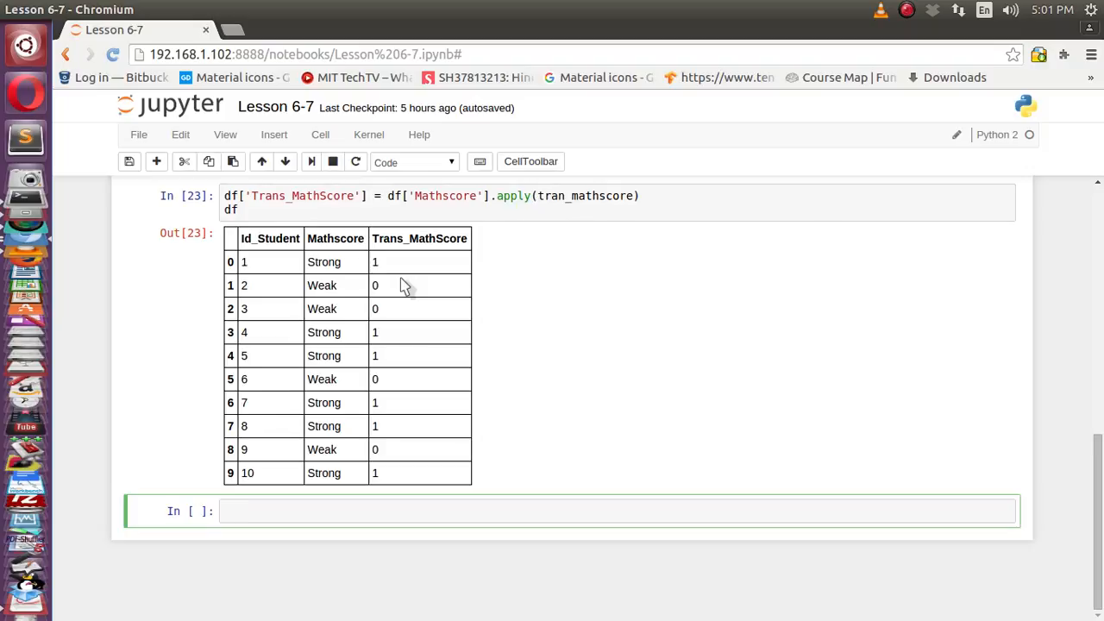
mouse_move(1086, 493)
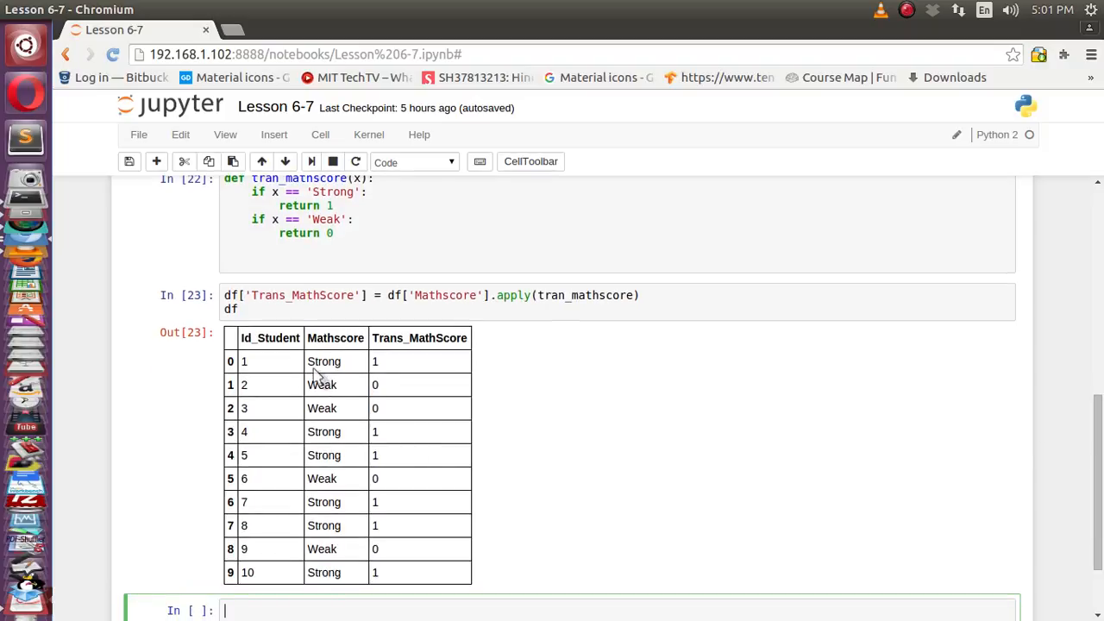
mouse_move(341, 381)
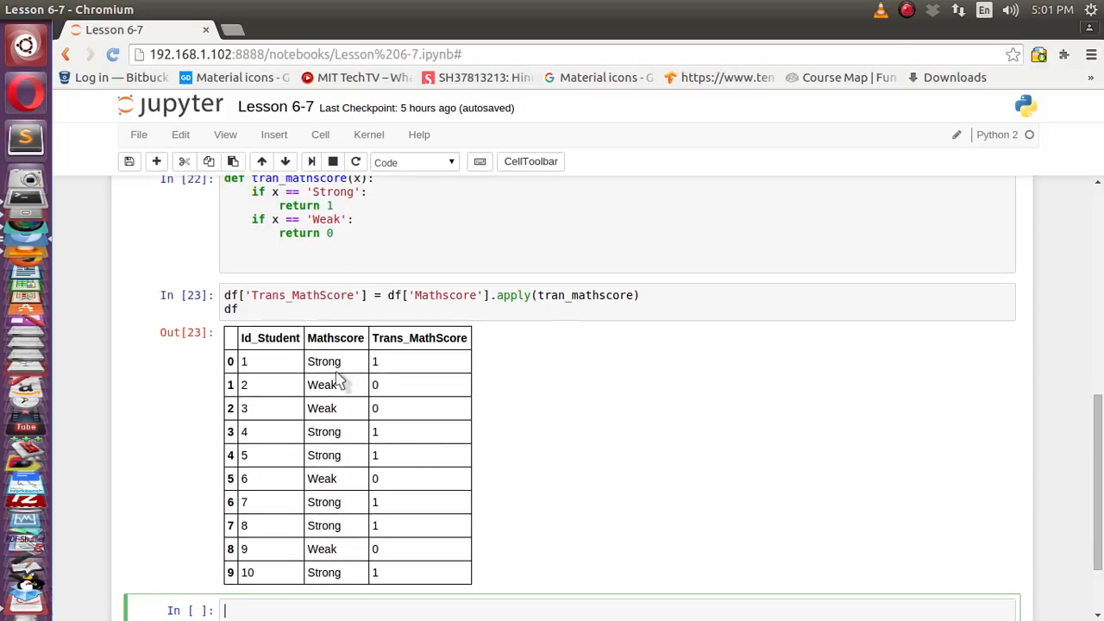
mouse_move(310, 375)
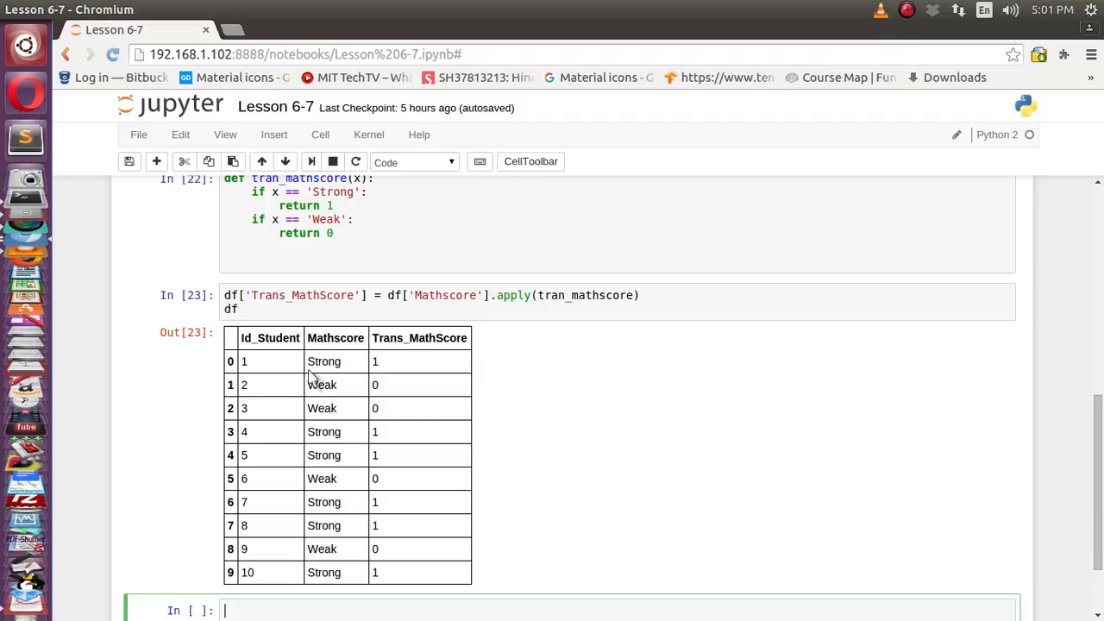
mouse_move(328, 400)
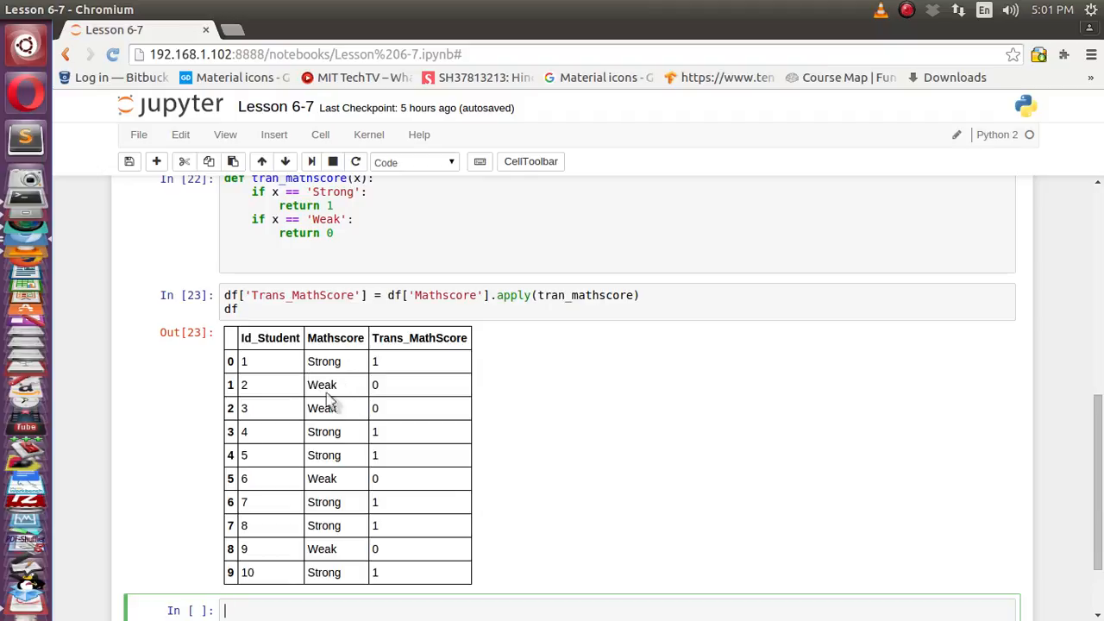
- Enter set(df['Mathscore']) and list(set(df['Mathscore'])) to get the distinct values Strong and Weak
scroll("down", 3)
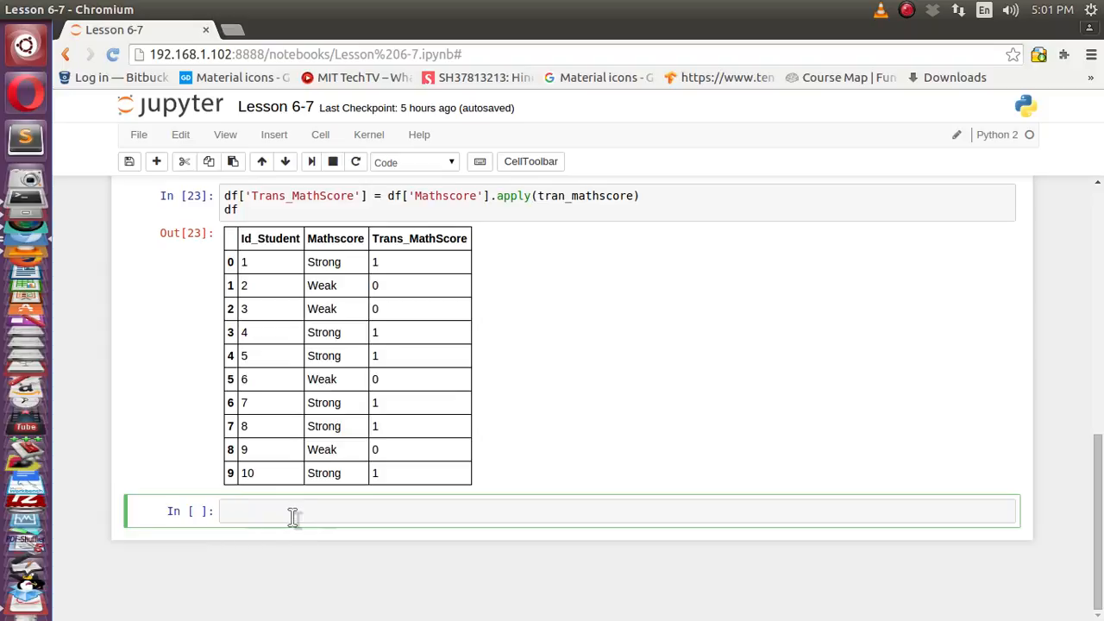
mouse_move(295, 513)
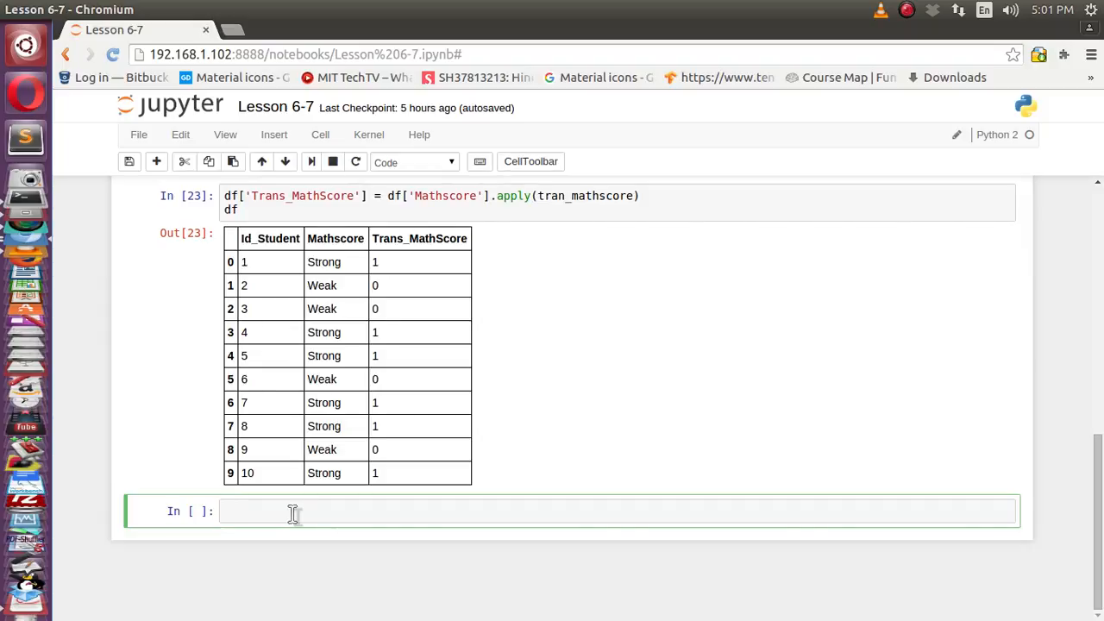
left_click(293, 510)
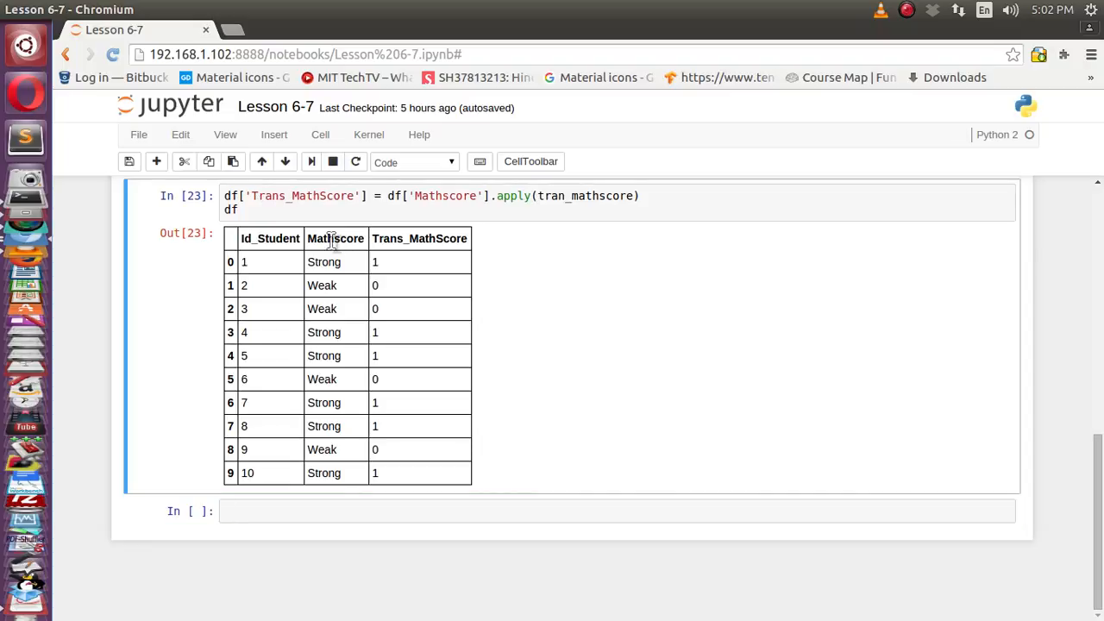
double_click(334, 238)
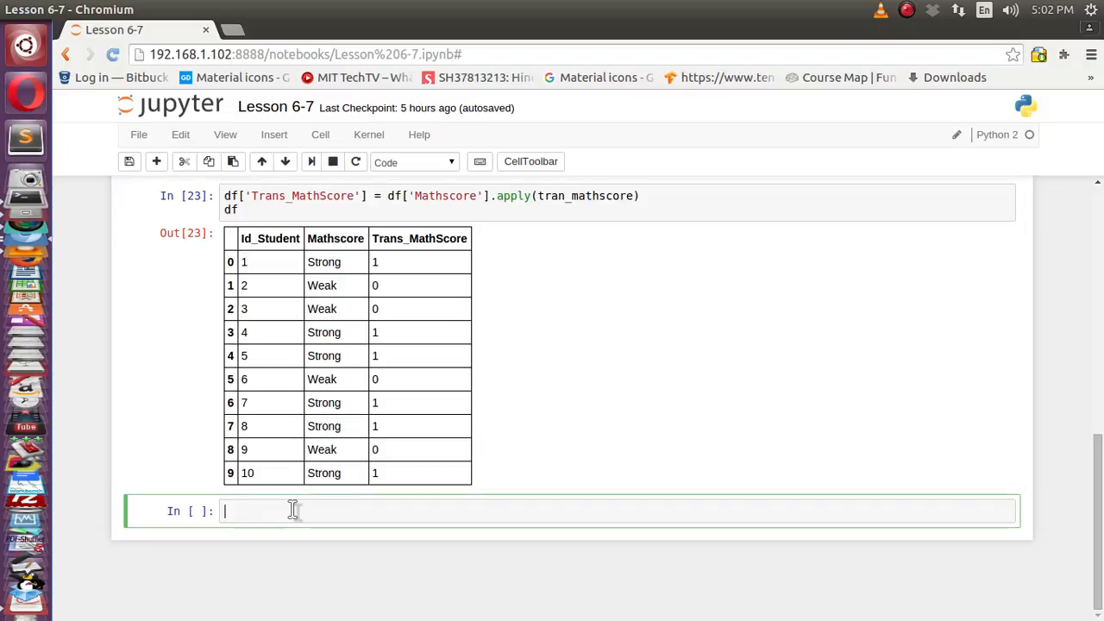
type("set()")
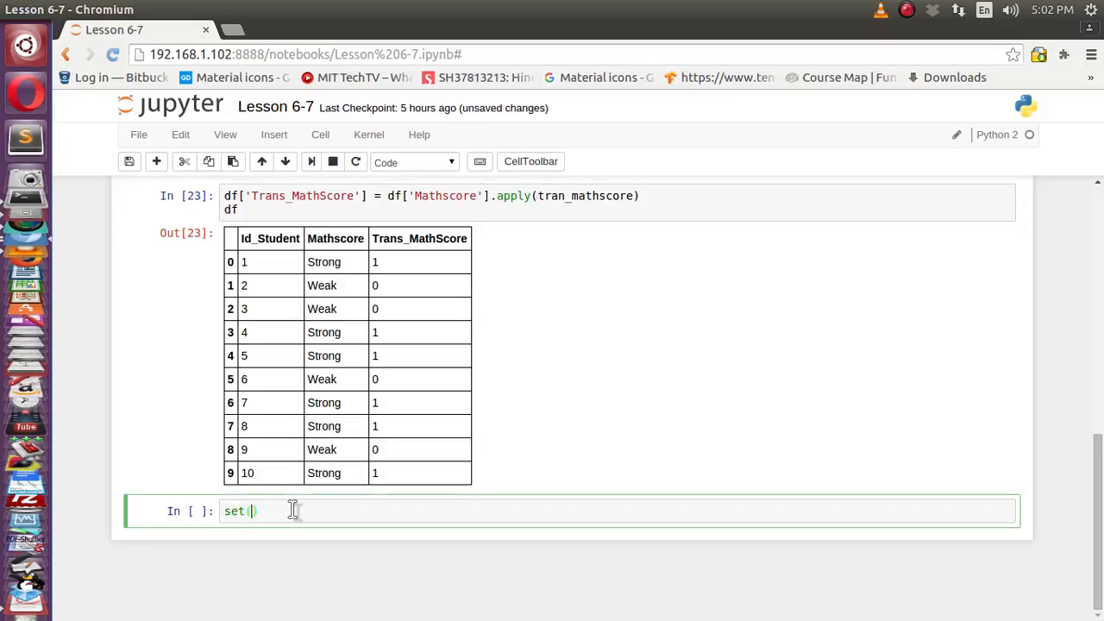
type("df['Maths")
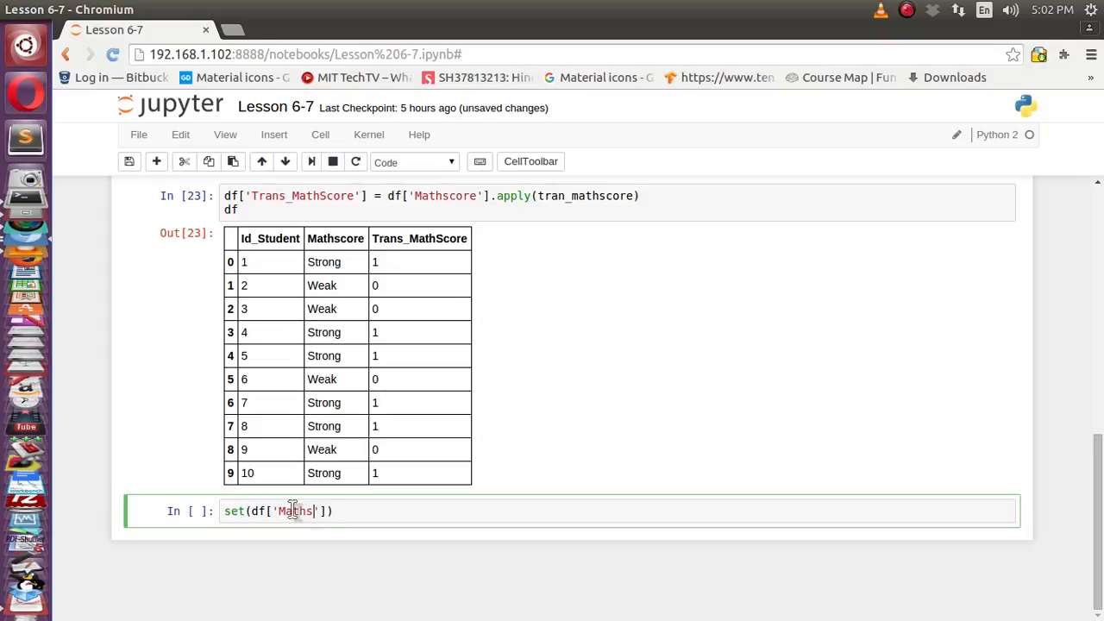
type("core")
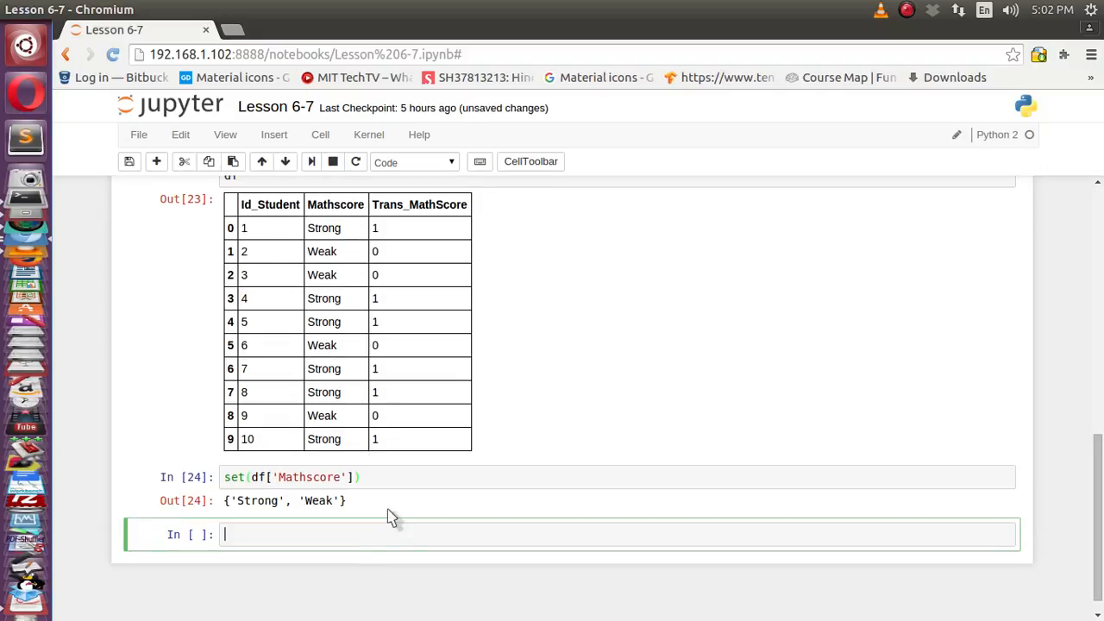
mouse_move(262, 515)
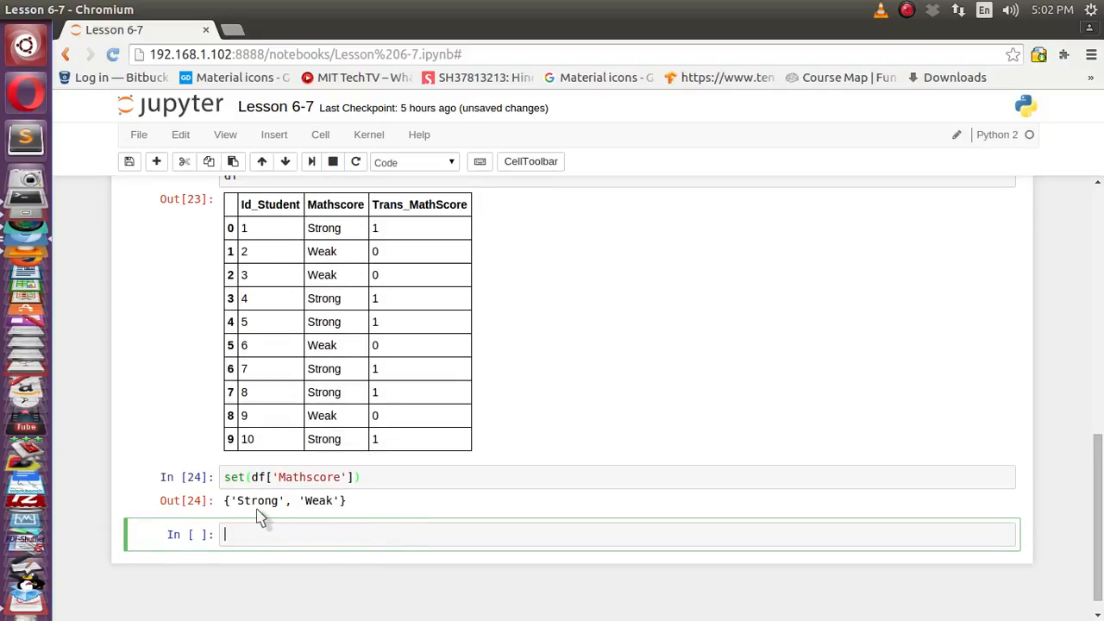
mouse_move(228, 505)
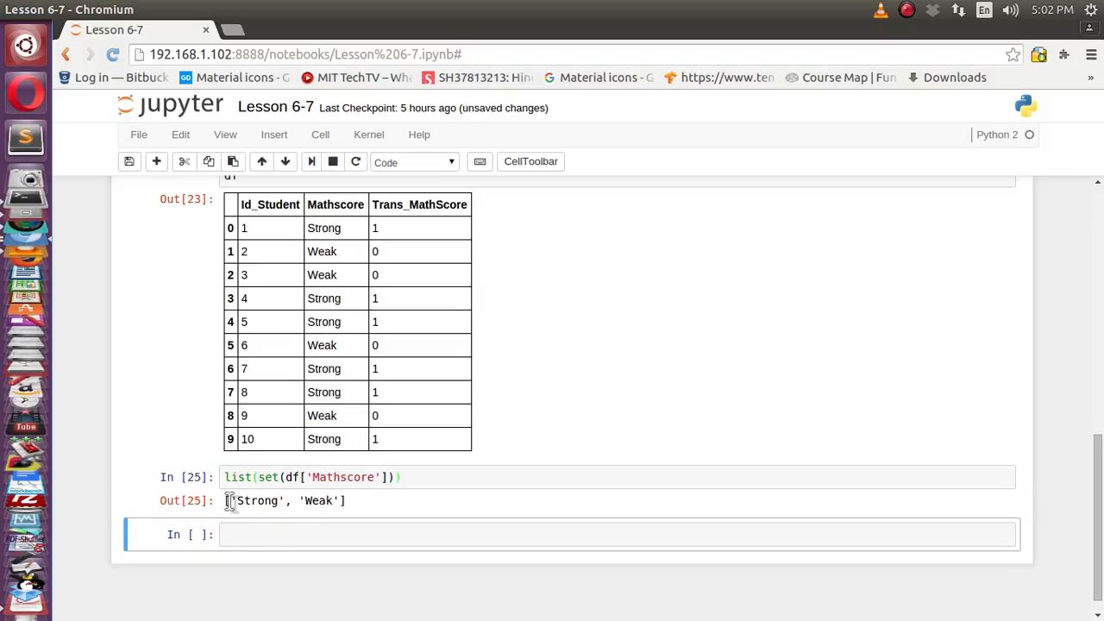
mouse_move(267, 534)
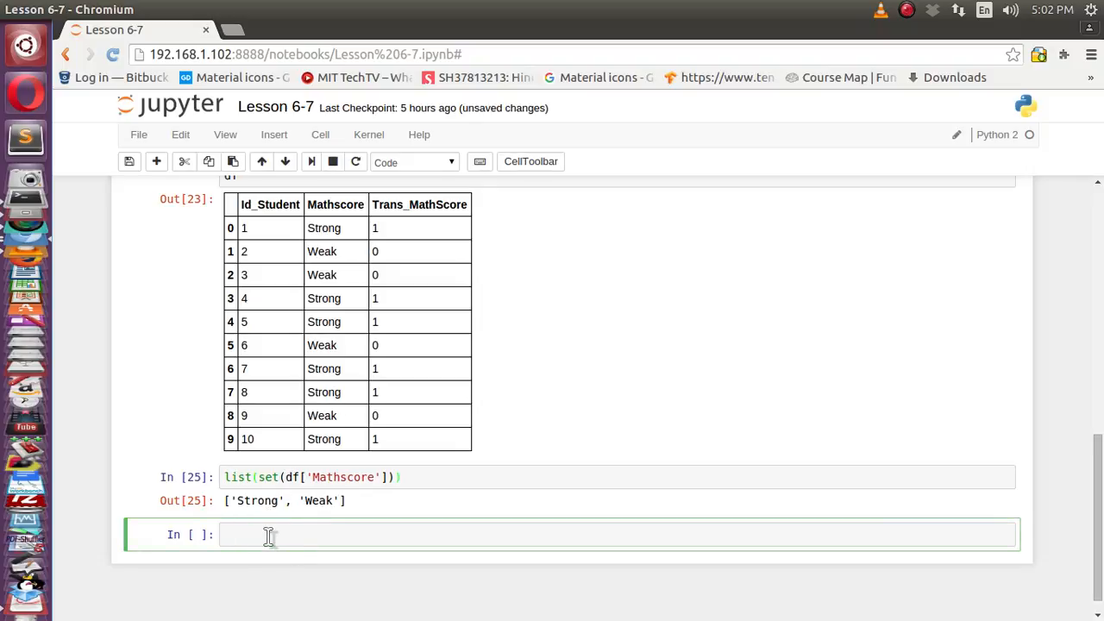
left_click(273, 534)
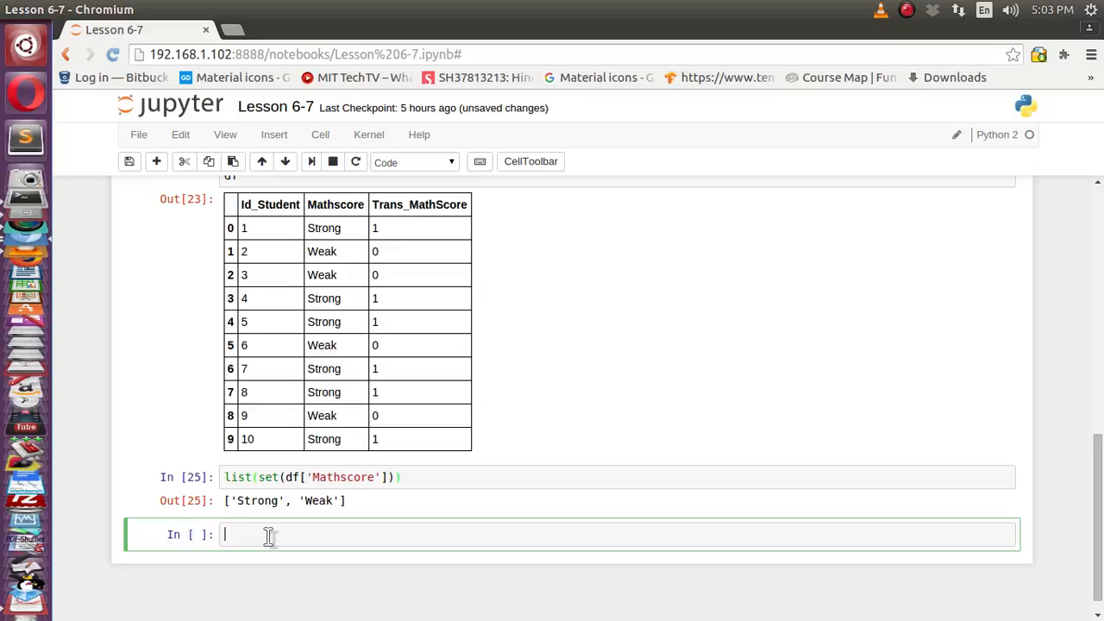
- Write df['Mathscore'].unique() in the empty cell, correcting 'Mathc' to 'Mathscore'
type("df[]")
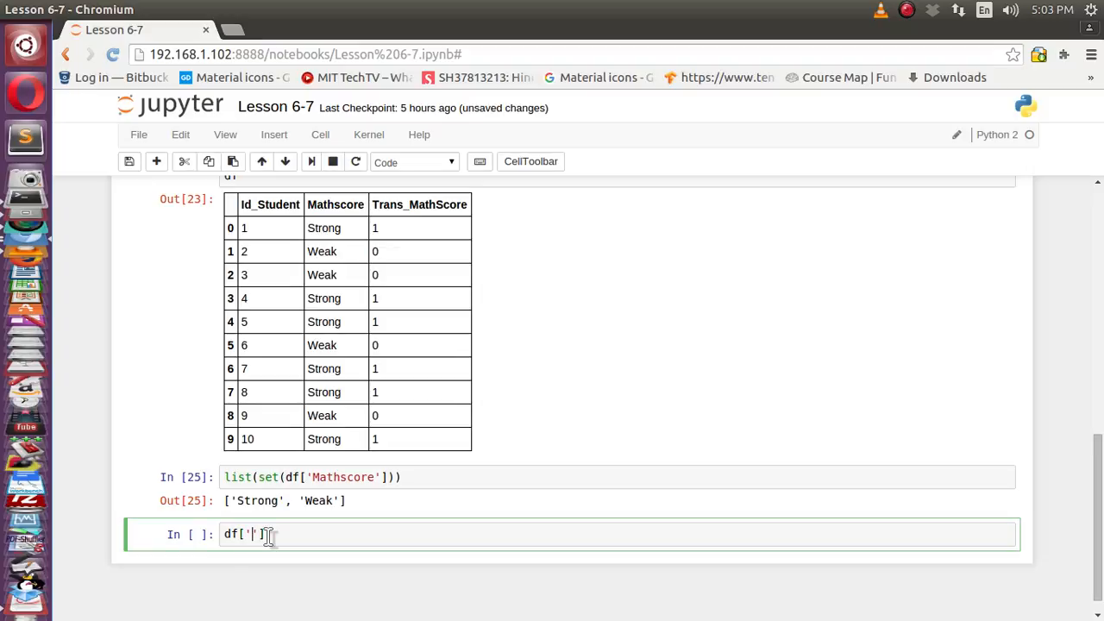
type("Mathc")
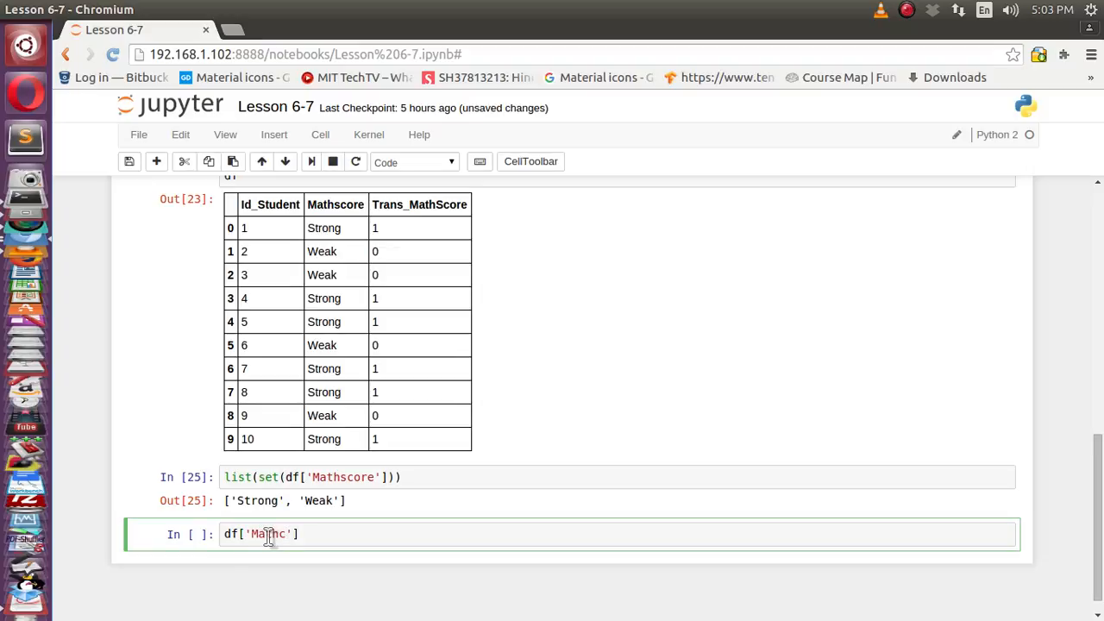
type("score")
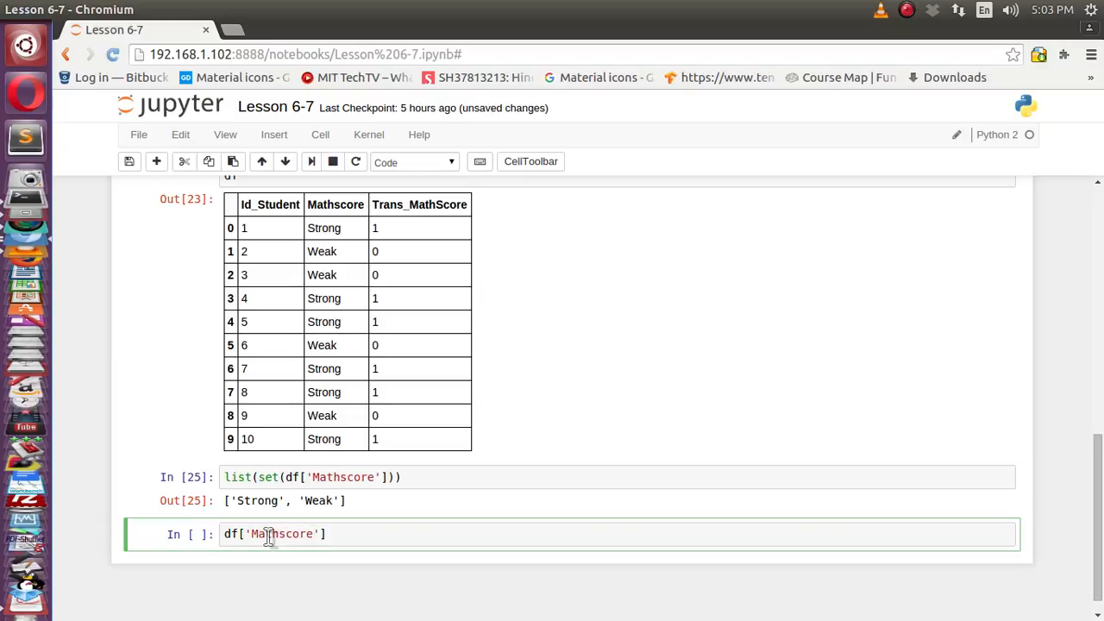
type(".un")
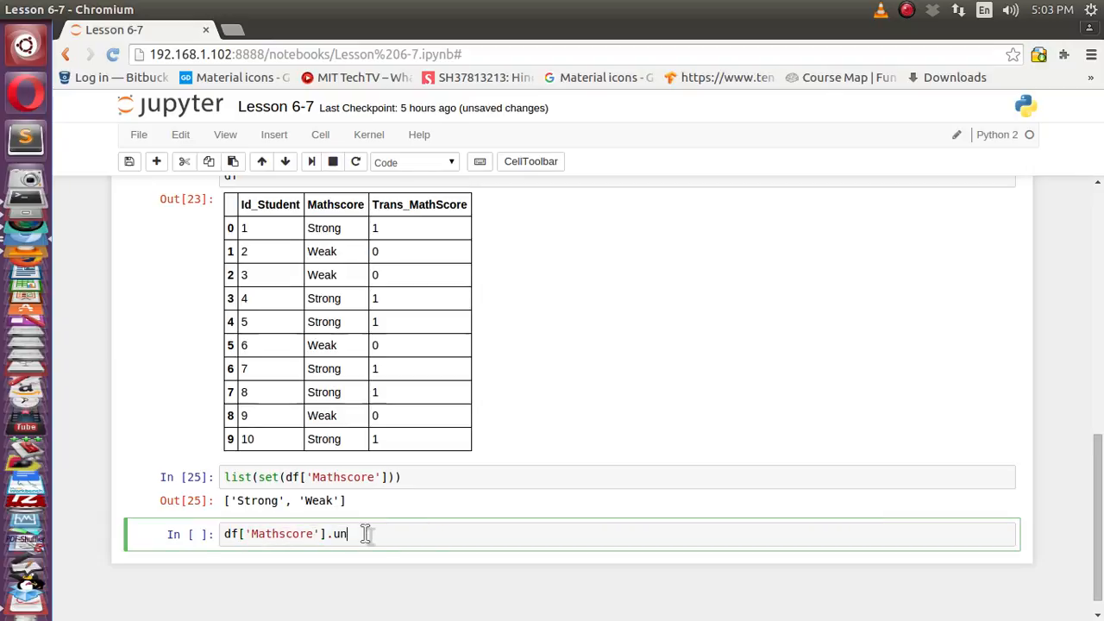
type("ique")
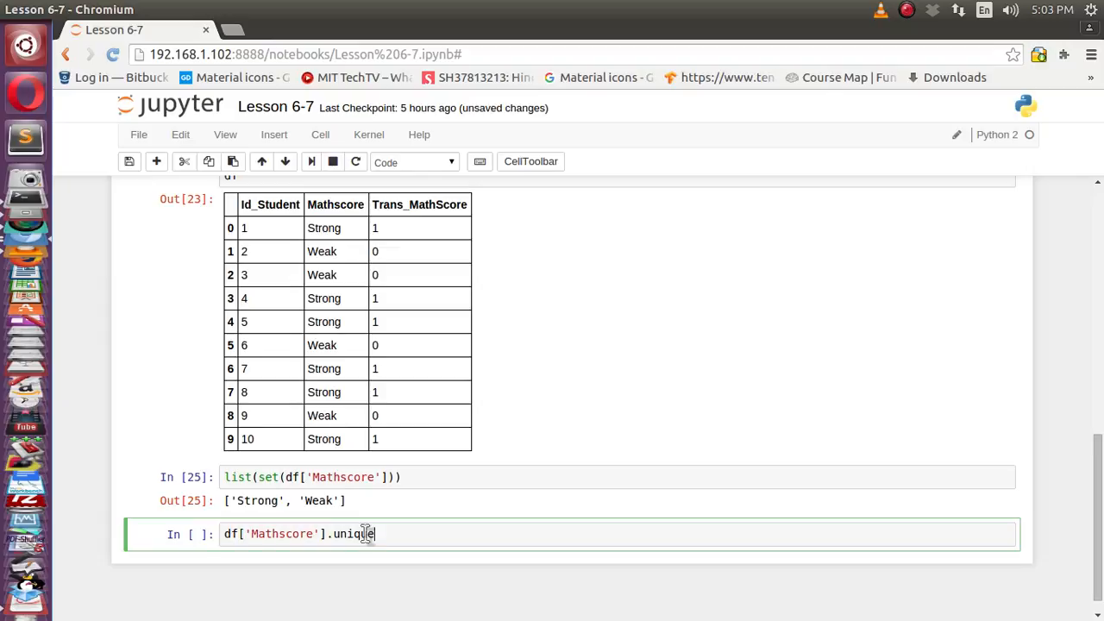
type("()")
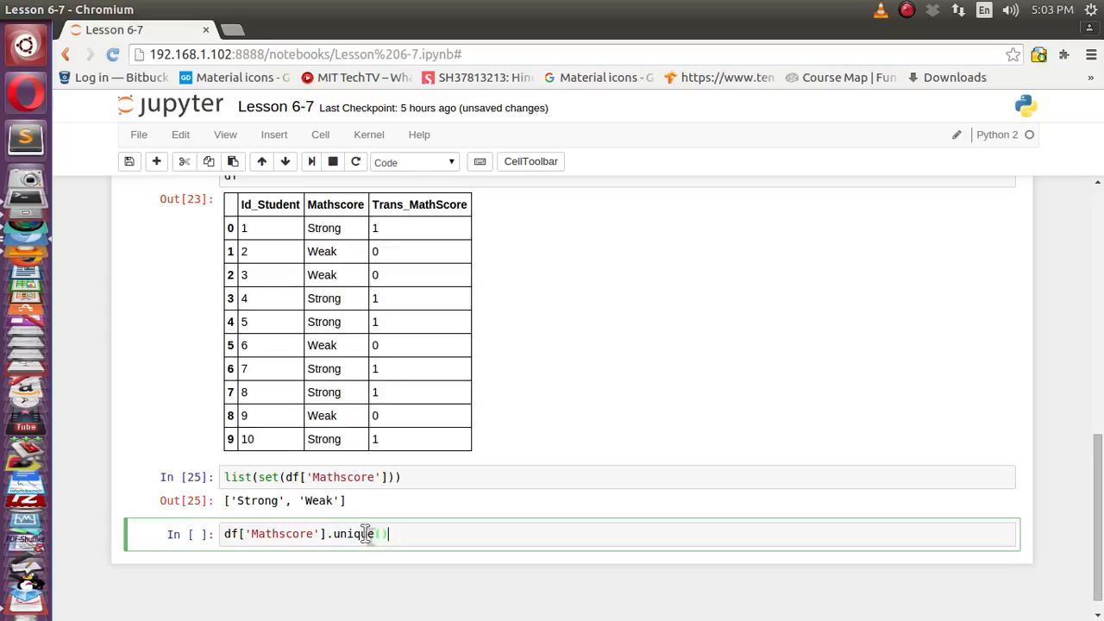
mouse_move(286, 545)
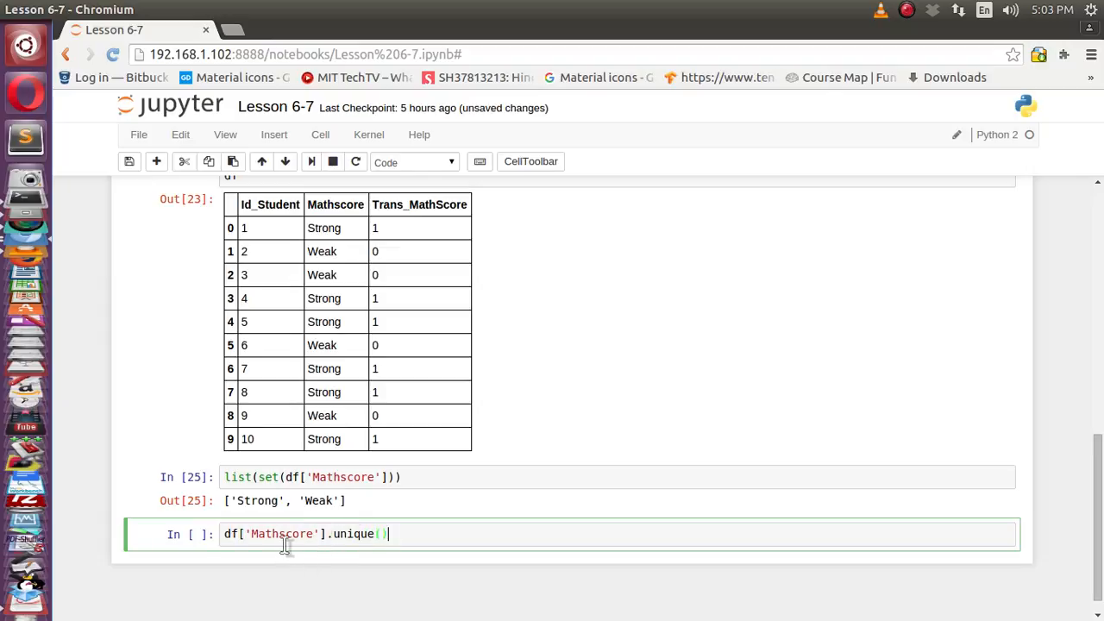
mouse_move(411, 560)
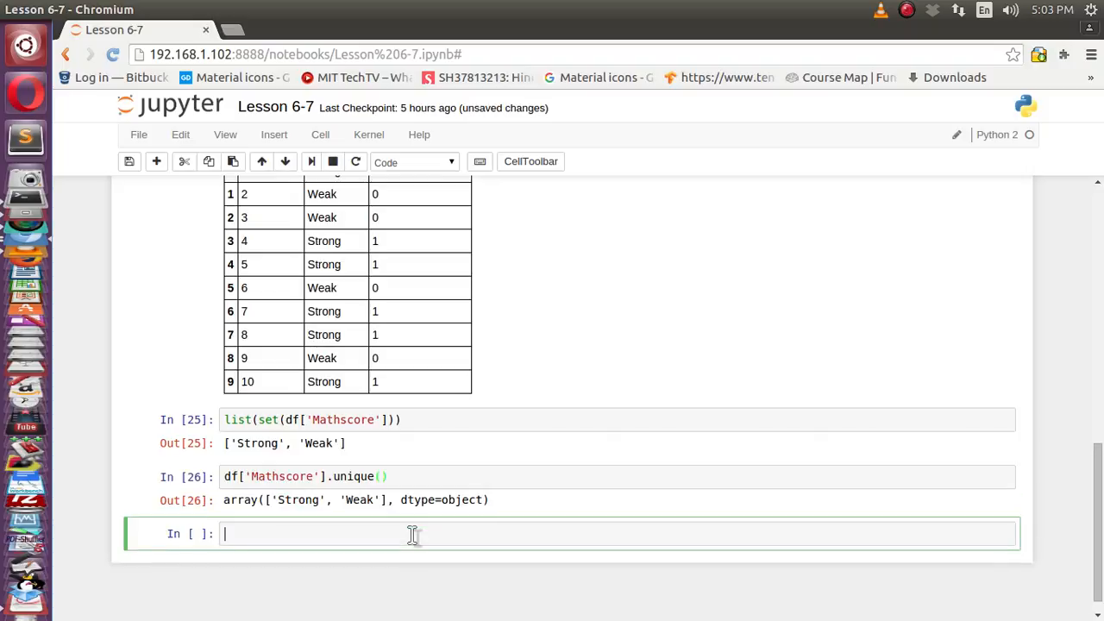
mouse_move(285, 524)
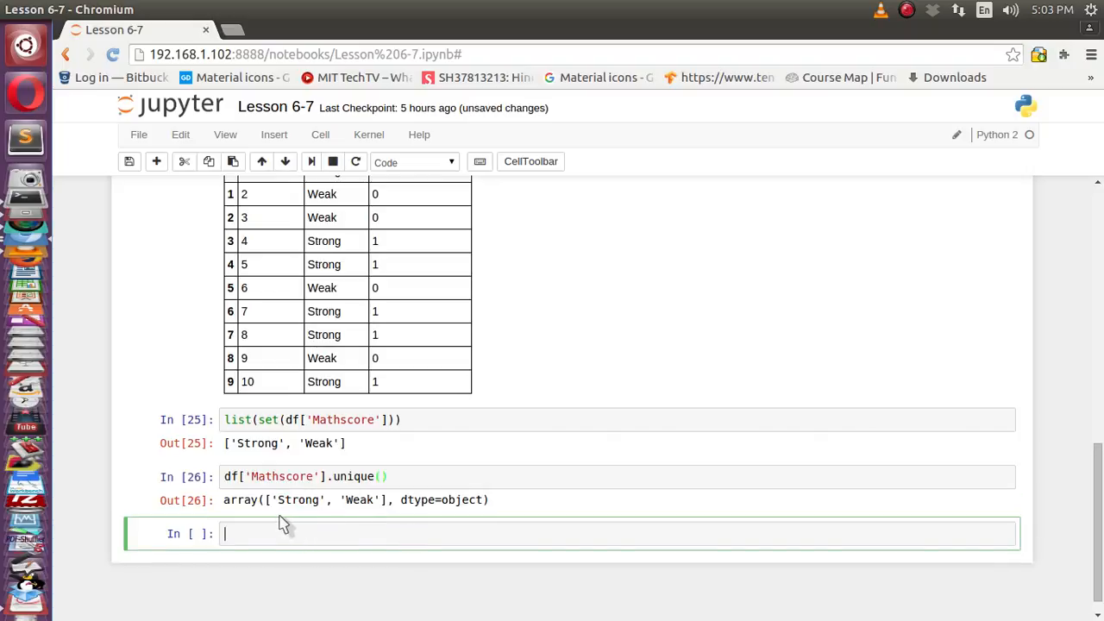
mouse_move(369, 503)
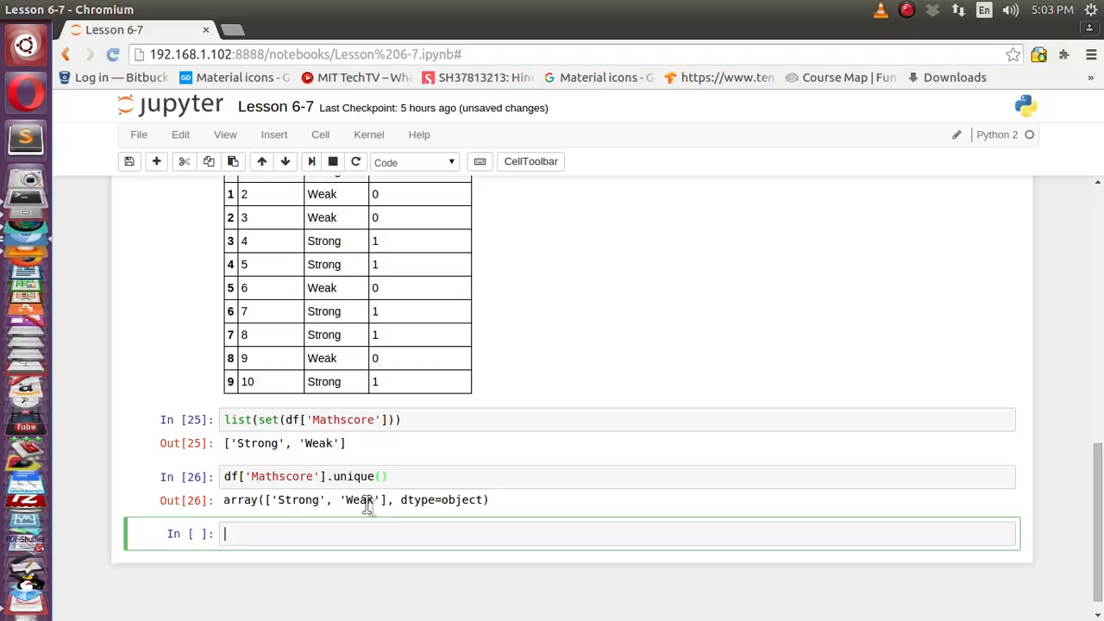
- Scroll through the notebook to review the table and the array(['Strong', 'Weak']) output
scroll("down", 3)
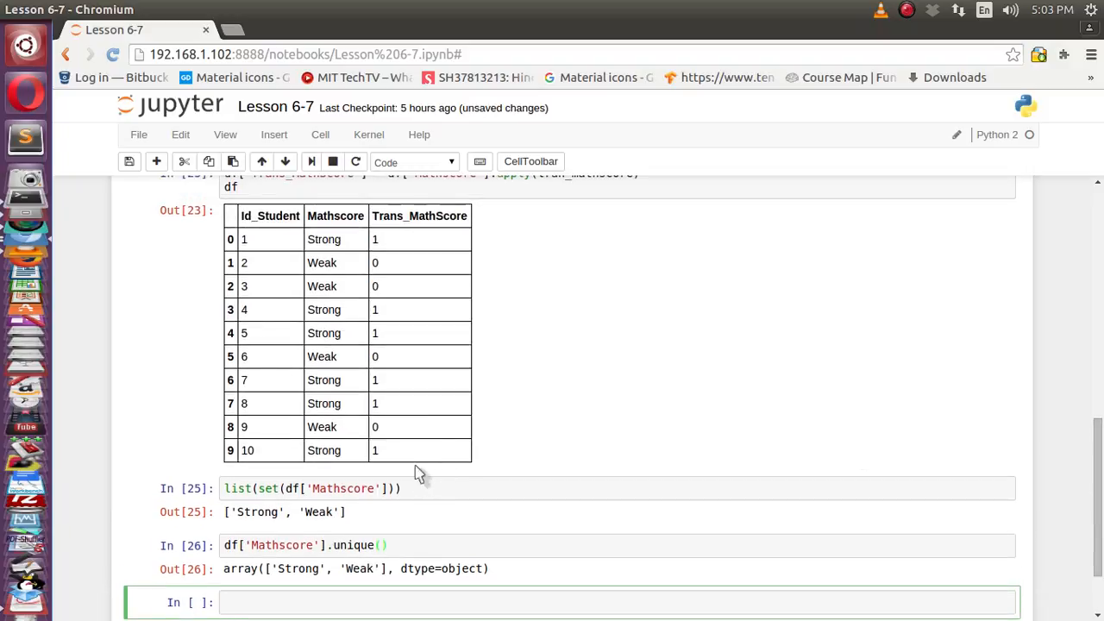
mouse_move(353, 277)
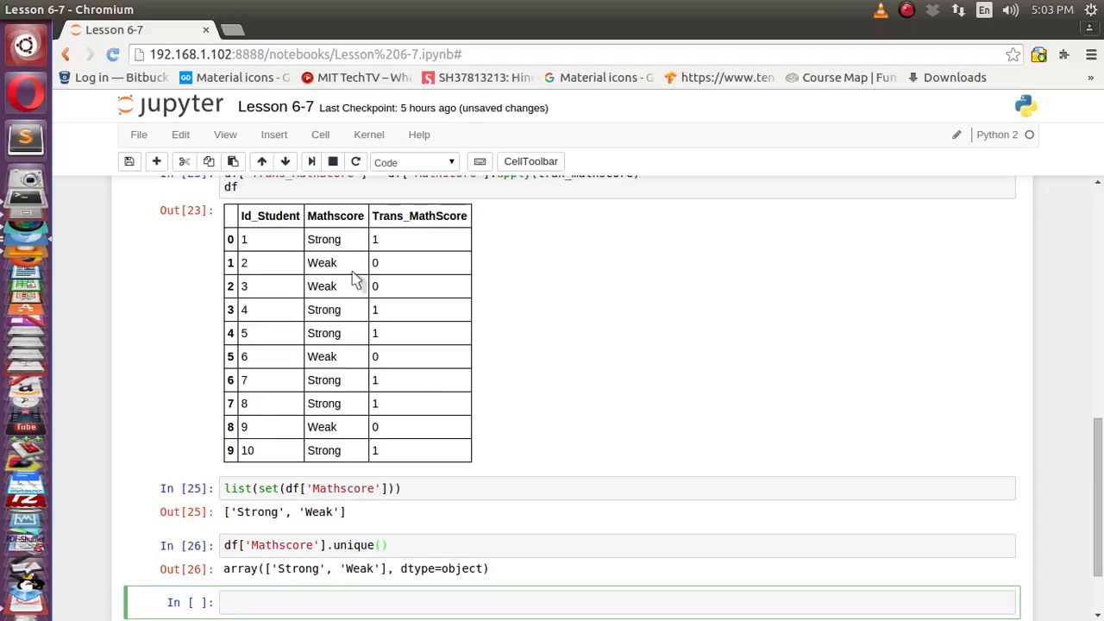